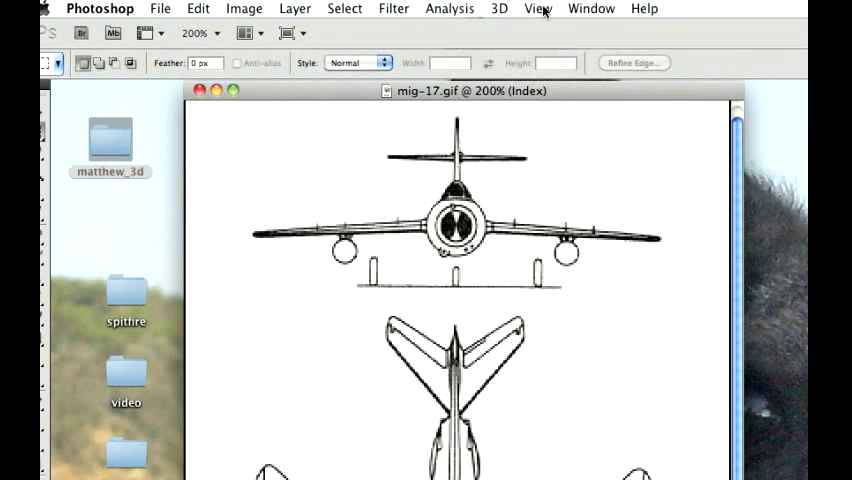
# - Show rulers on the mig-17.gif drawing and begin placing guides around the front view
pyautogui.click(538, 8)
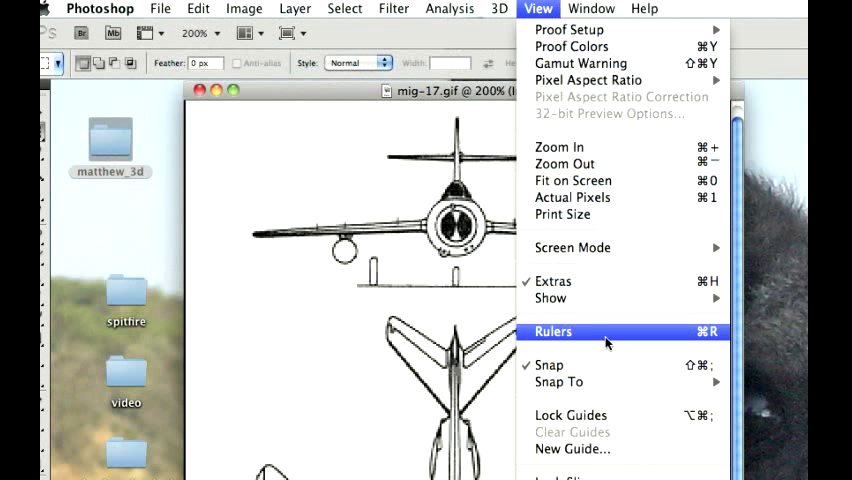
pyautogui.click(552, 332)
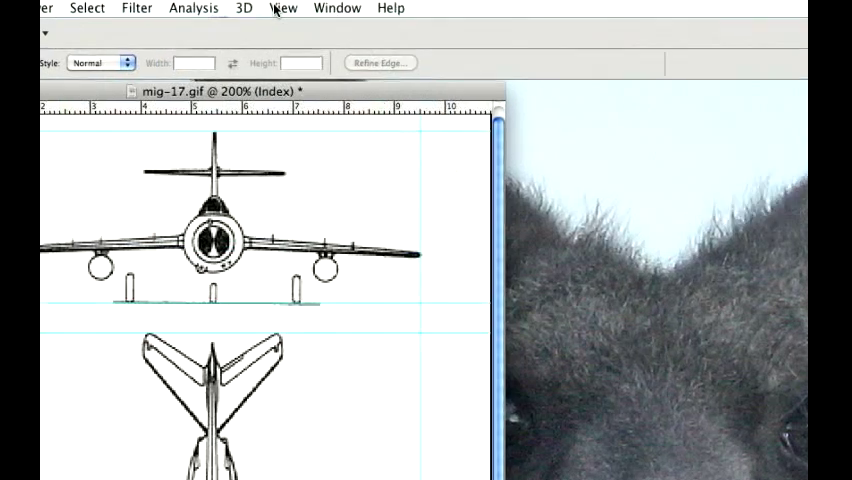
pyautogui.click(284, 8)
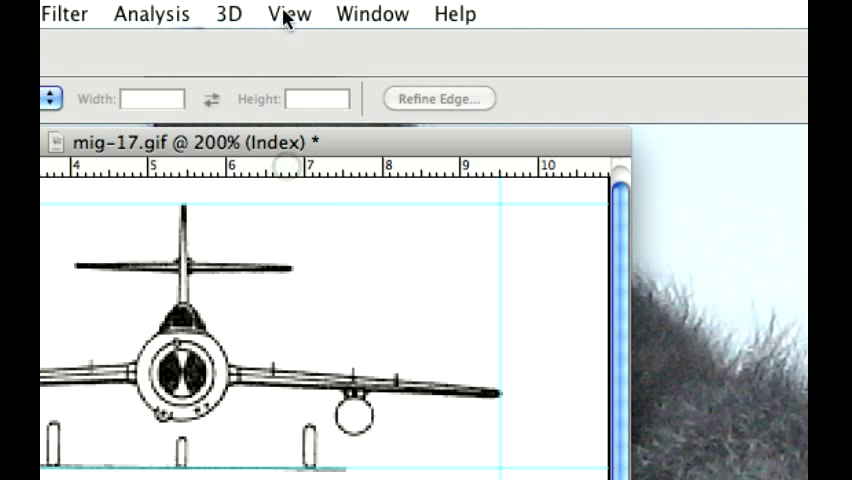
pyautogui.click(288, 12)
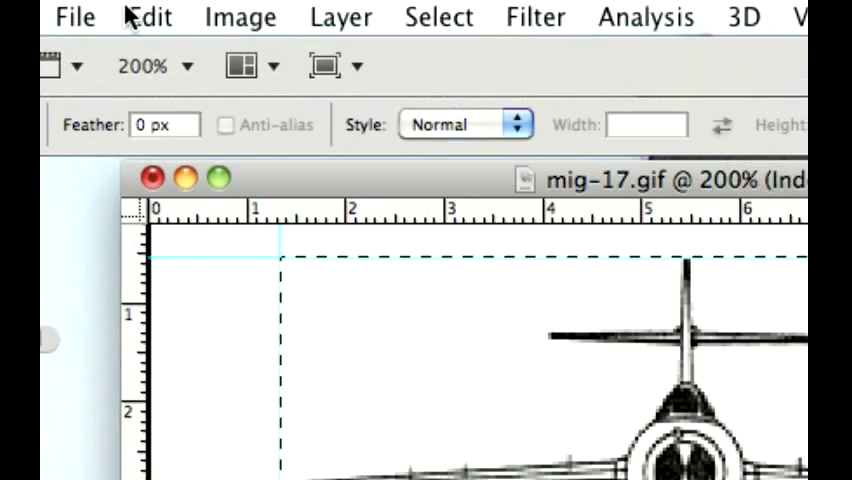
# - Copy the selected front view and start a new document for it
pyautogui.click(148, 16)
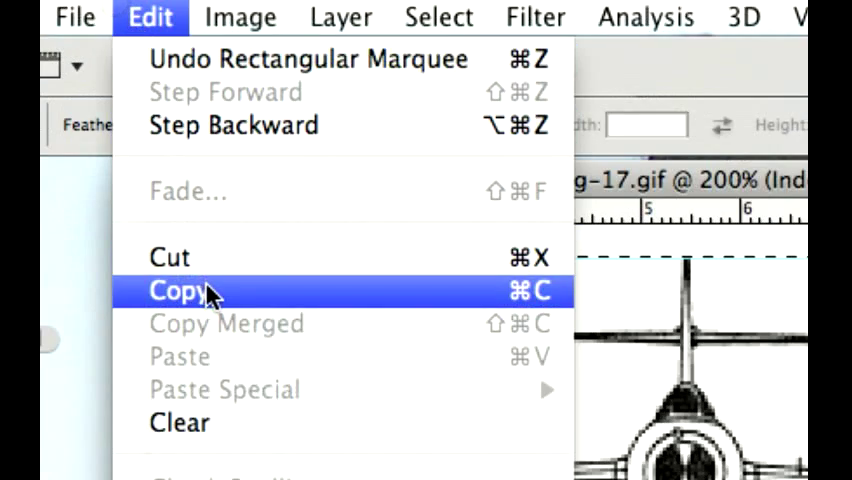
pyautogui.click(180, 290)
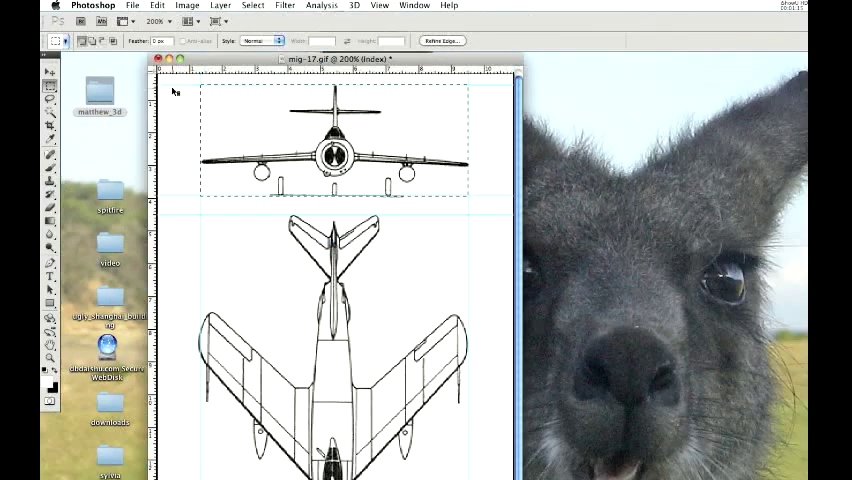
pyautogui.click(132, 4)
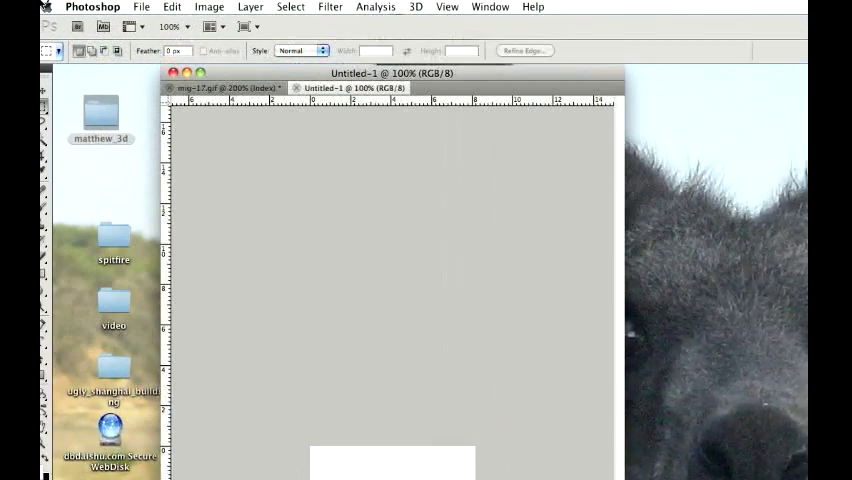
# - Paste the front view into the new document and merge the visible layers
pyautogui.click(172, 8)
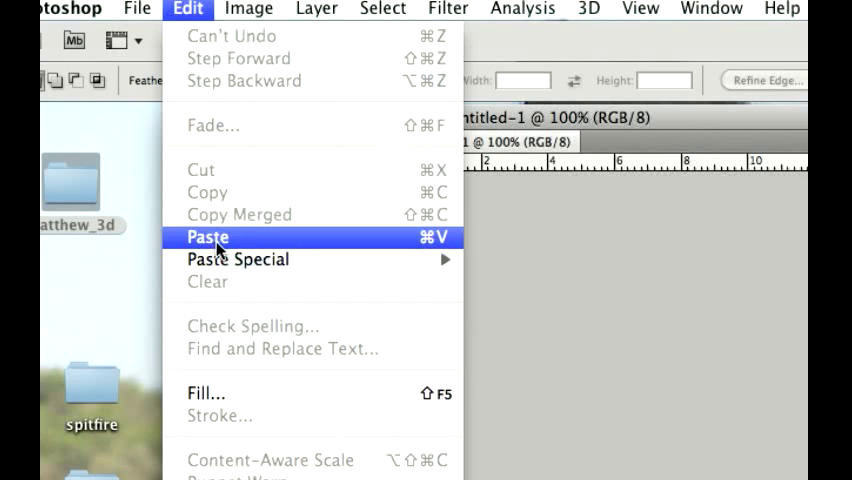
pyautogui.click(208, 238)
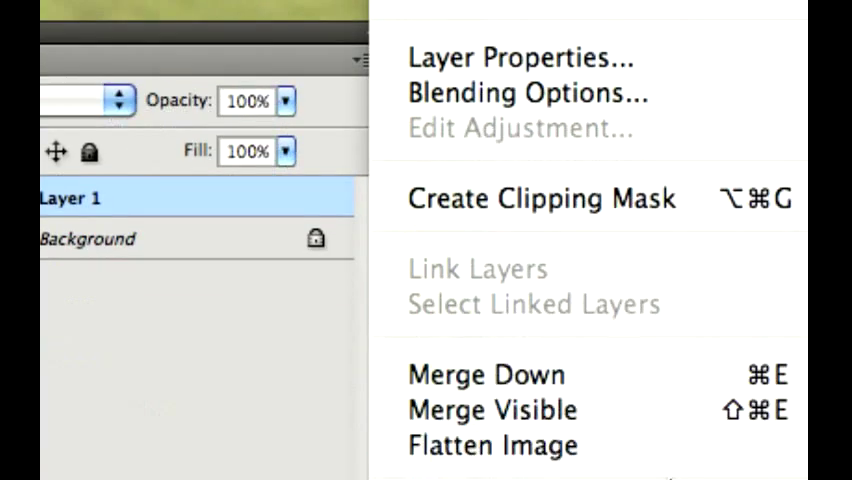
pyautogui.moveTo(492, 444)
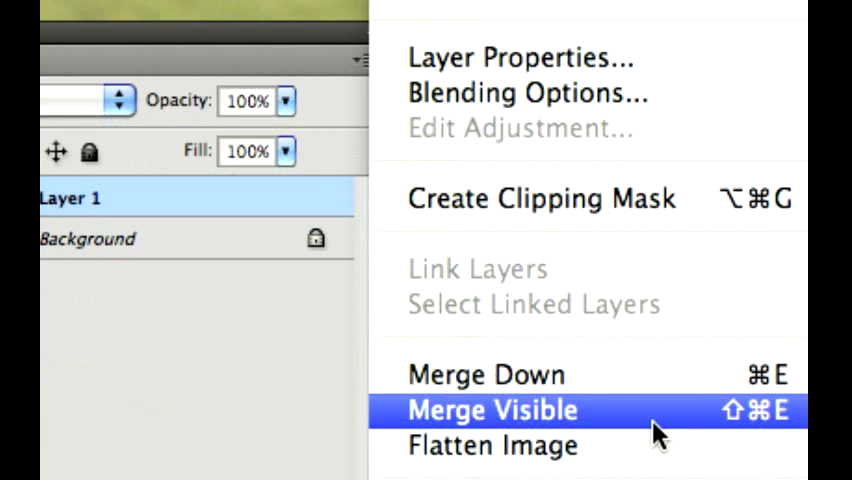
pyautogui.click(488, 410)
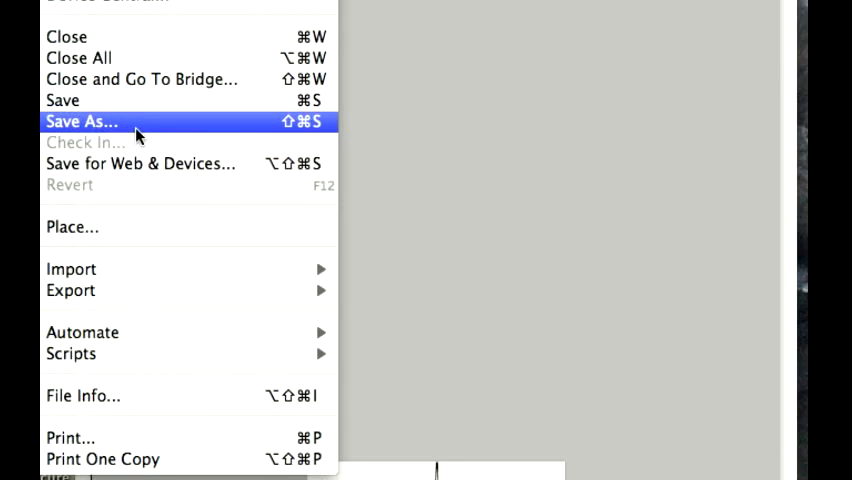
# - Save the front view as mig_front.png in the sourceimages folder, accepting the PNG options
pyautogui.click(80, 120)
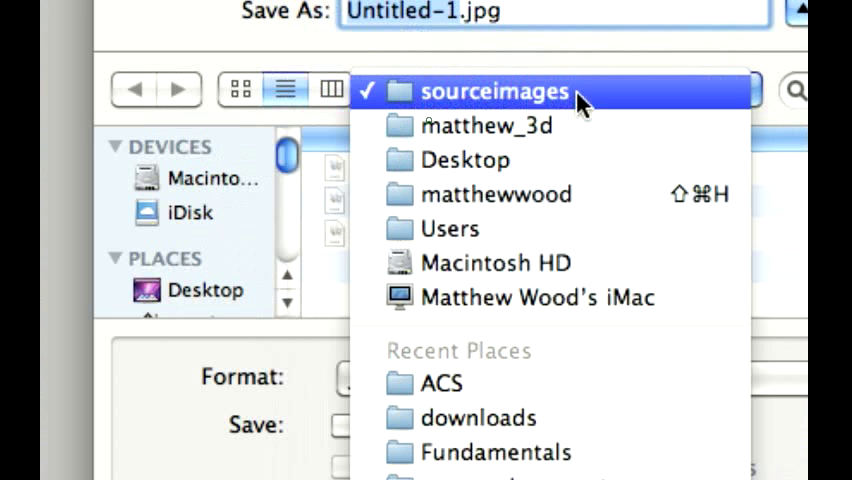
pyautogui.moveTo(540, 104)
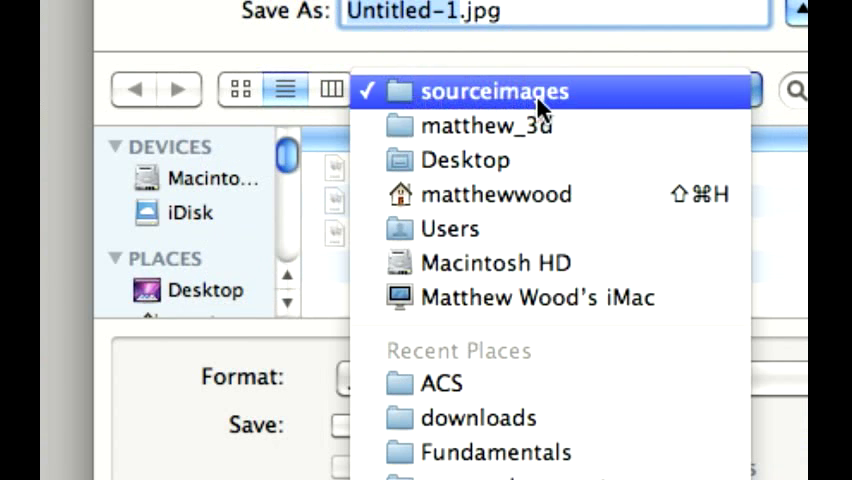
pyautogui.click(496, 92)
pyautogui.write('mig_')
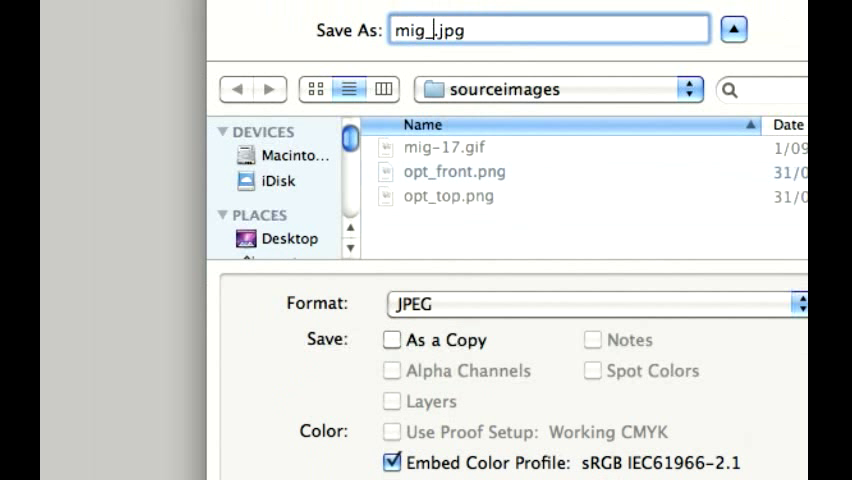
pyautogui.write('f')
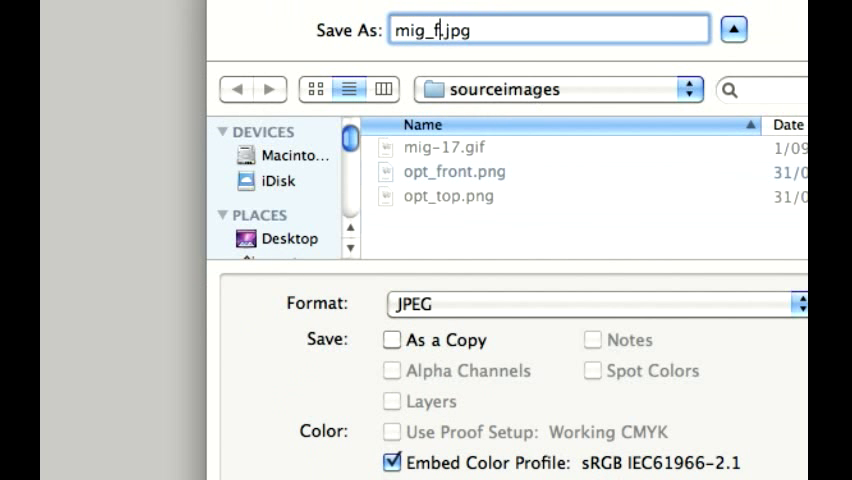
pyautogui.write('ront')
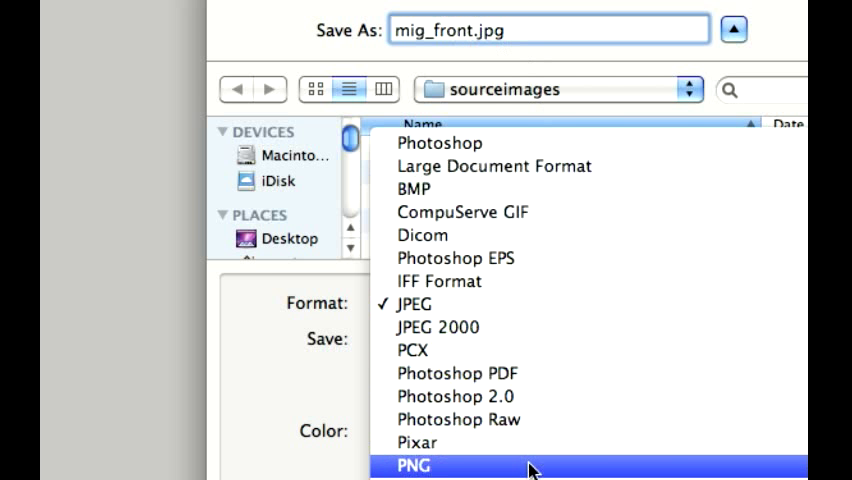
pyautogui.click(412, 466)
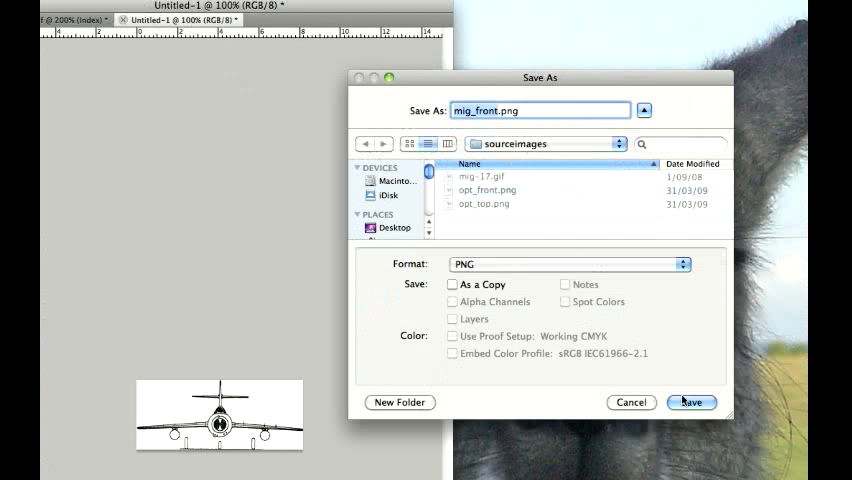
pyautogui.click(692, 402)
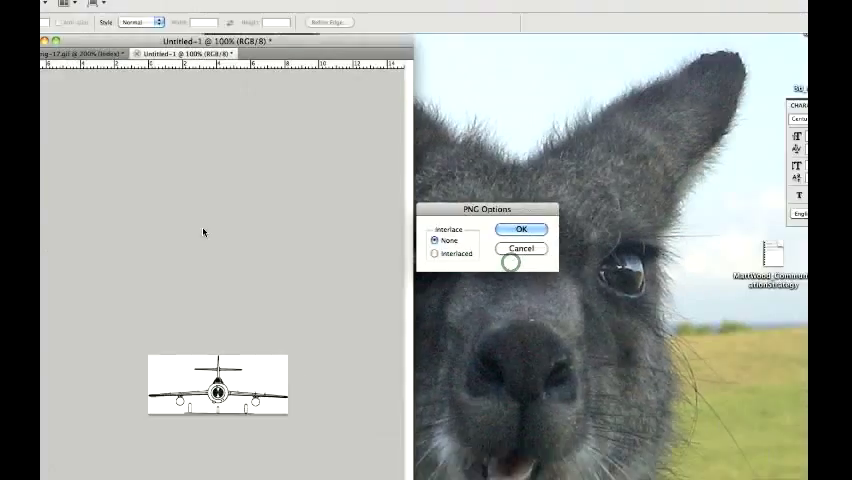
pyautogui.click(520, 228)
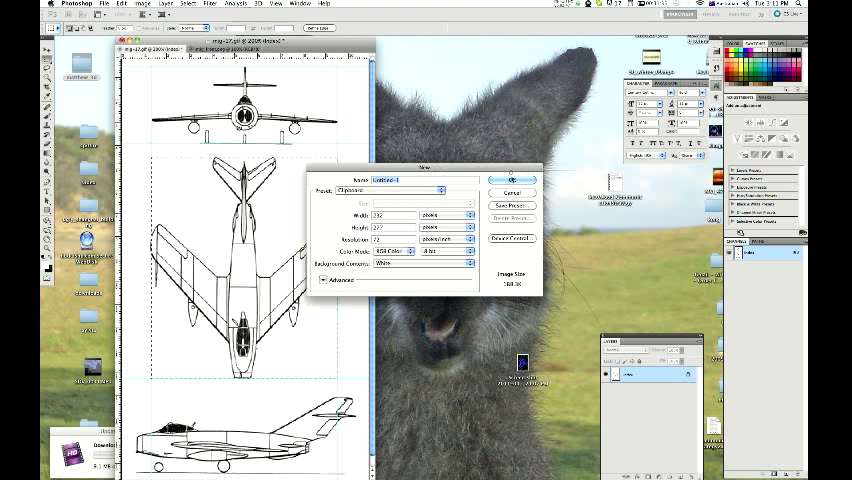
# - Create a new document for the top view and export it through Save for Web & Devices
pyautogui.click(516, 170)
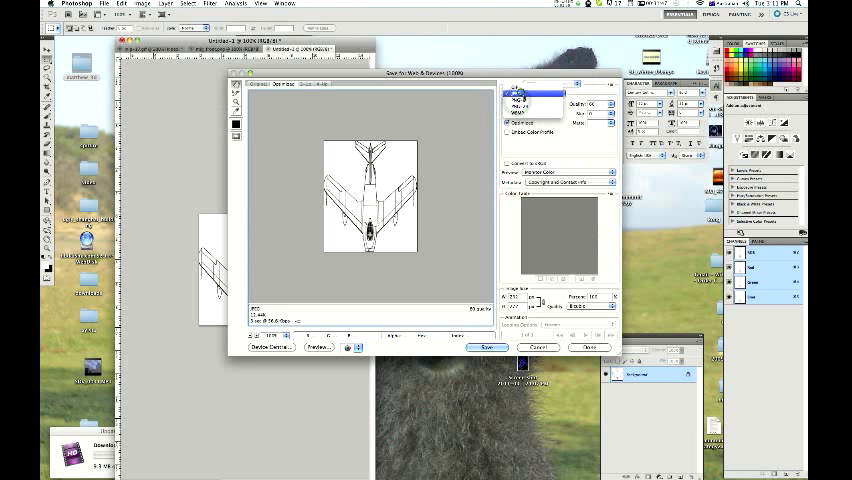
pyautogui.click(540, 100)
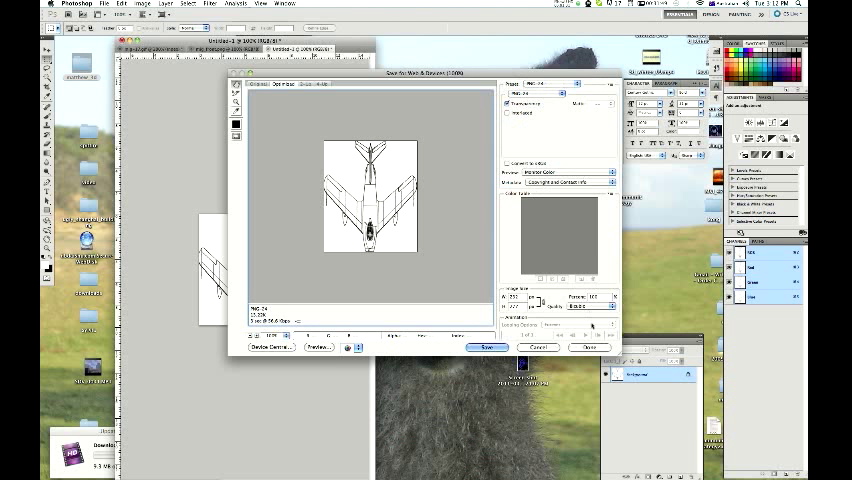
pyautogui.click(484, 348)
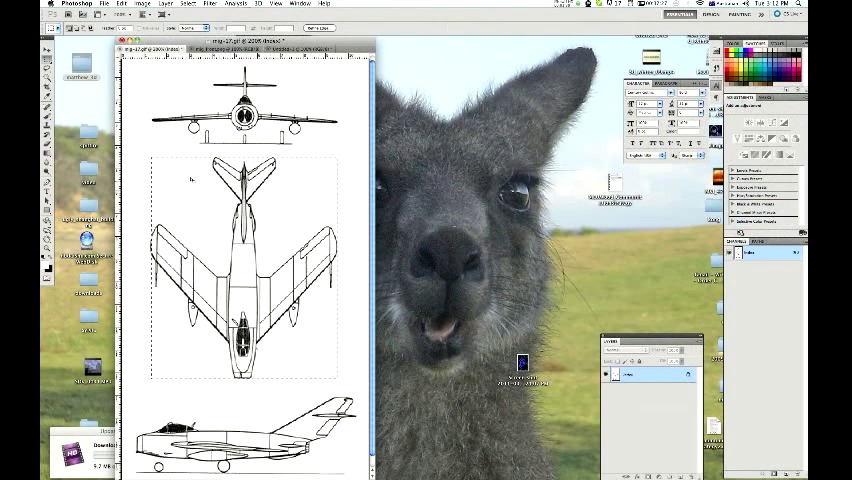
# - Deselect, then save the side-view document as mig_side.png, accepting the PNG options
pyautogui.click(184, 4)
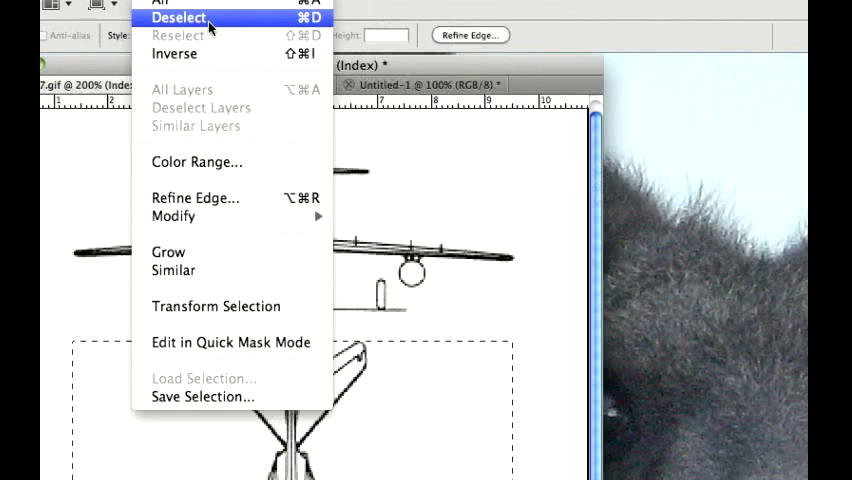
pyautogui.click(178, 18)
pyautogui.write('mig_side.png')
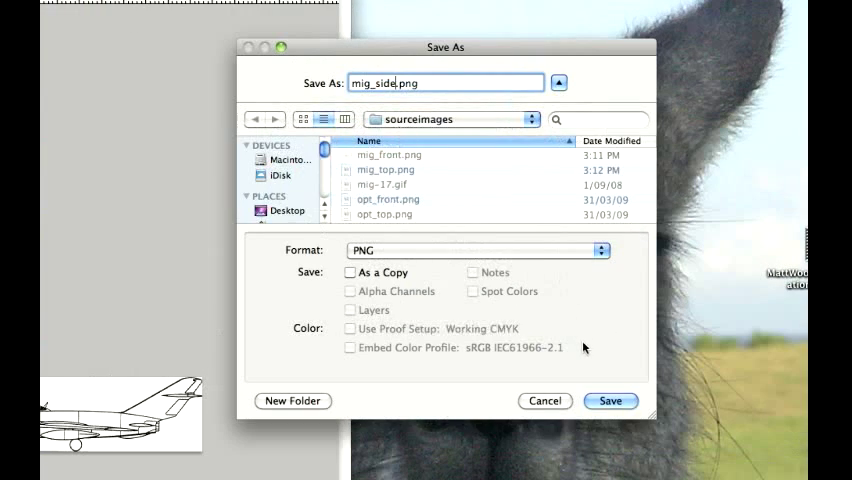
pyautogui.click(610, 400)
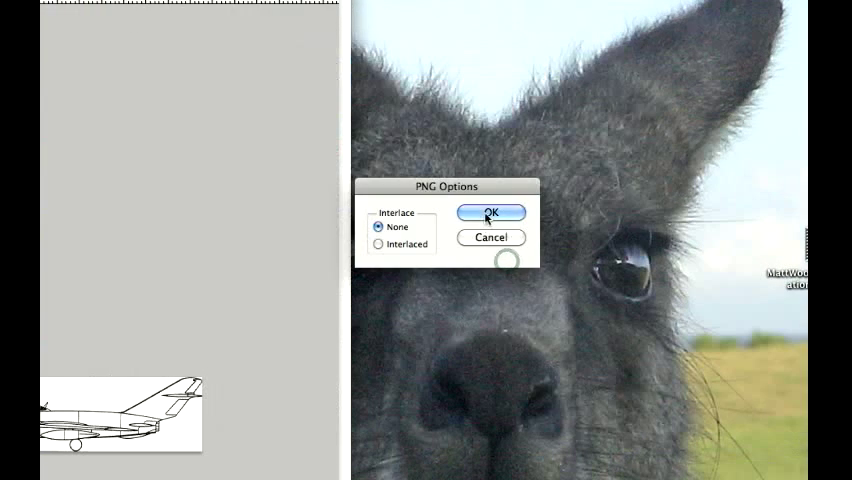
pyautogui.click(492, 212)
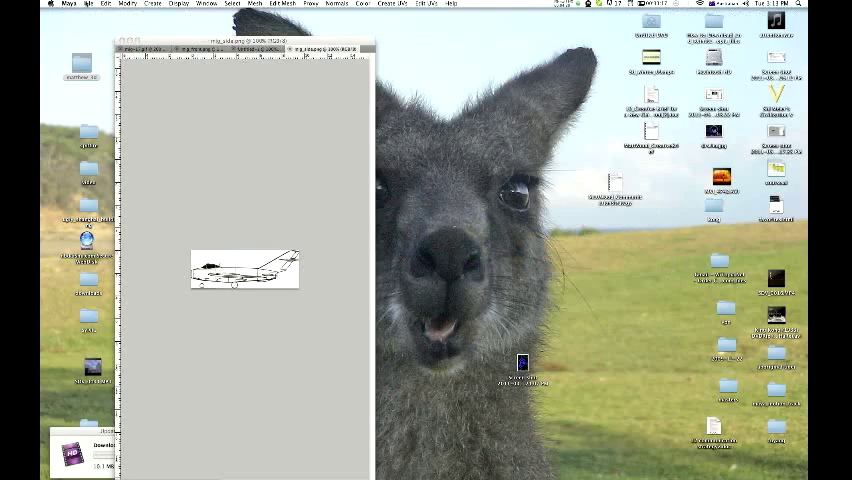
# - Bring Maya to the front from the Dock, opening on an empty scene
pyautogui.click(84, 4)
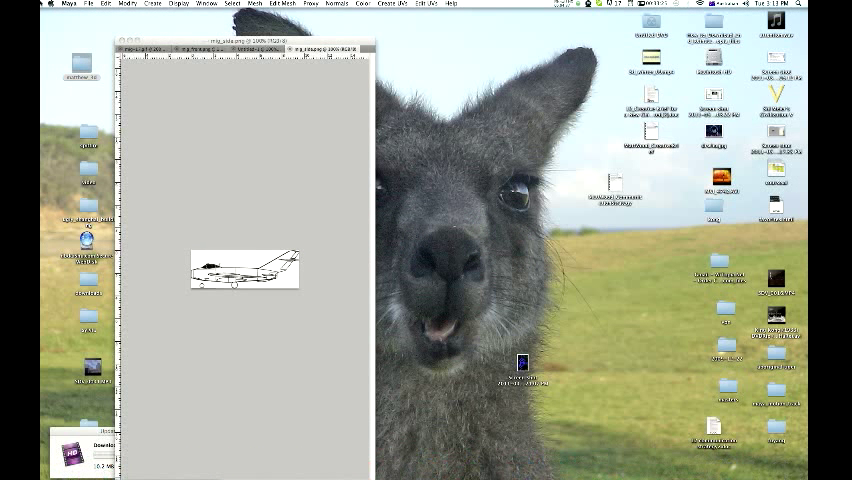
pyautogui.click(86, 4)
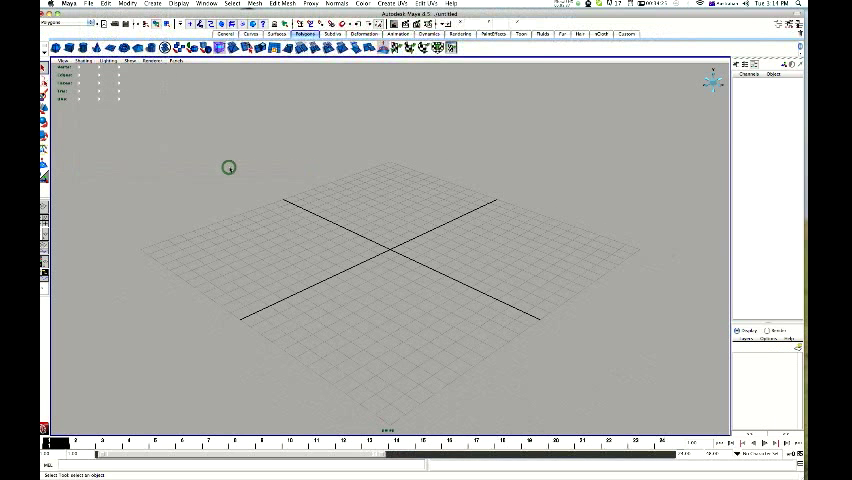
pyautogui.moveTo(152, 140)
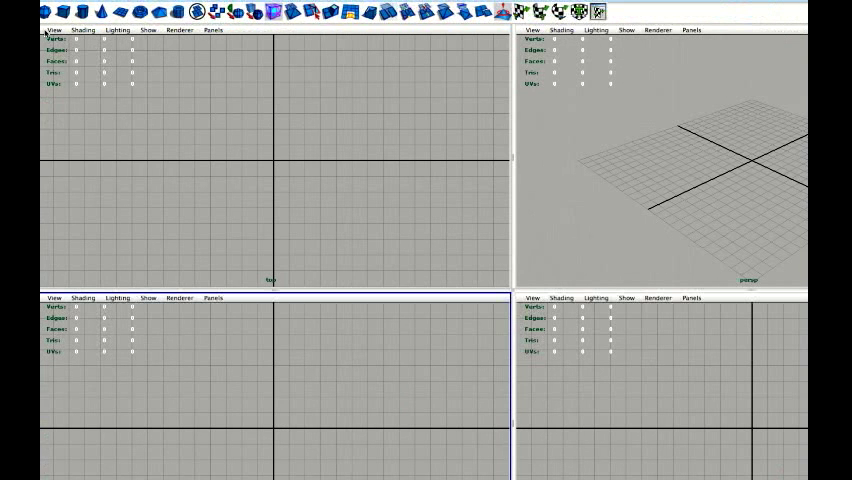
# - Import mig_top.png from sourceimages as the top view's image plane, listing all file types
pyautogui.click(56, 28)
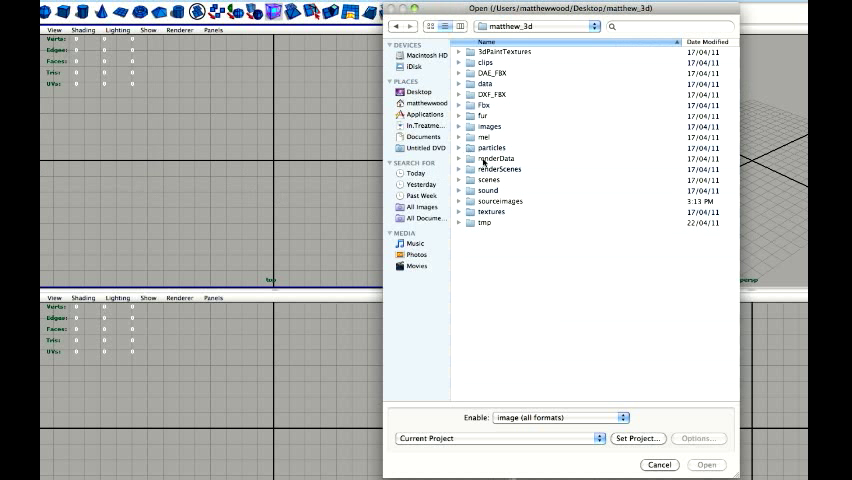
pyautogui.click(500, 200)
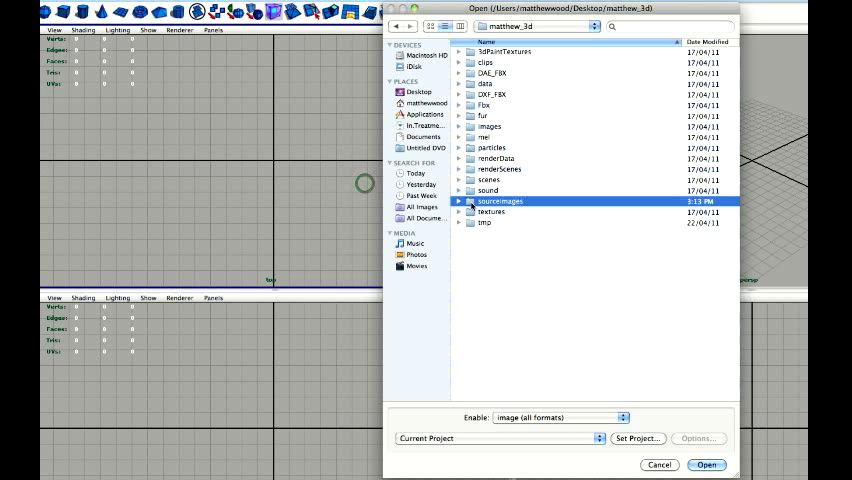
pyautogui.doubleClick(500, 200)
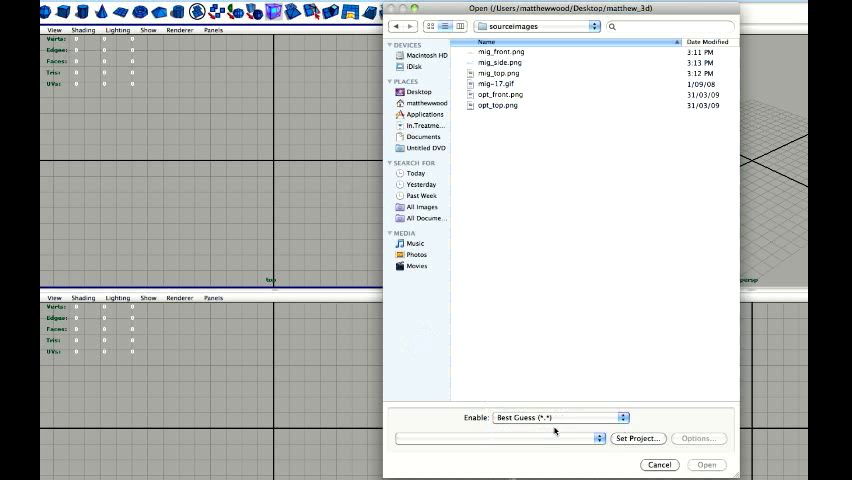
pyautogui.click(498, 94)
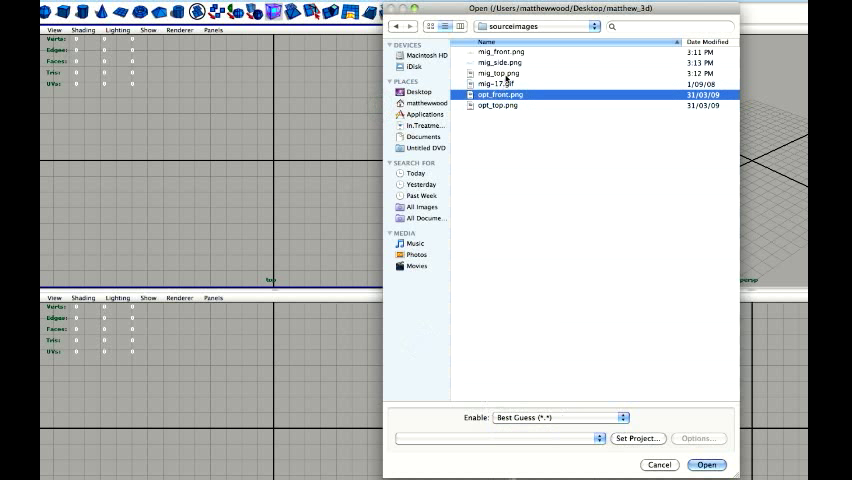
pyautogui.click(498, 72)
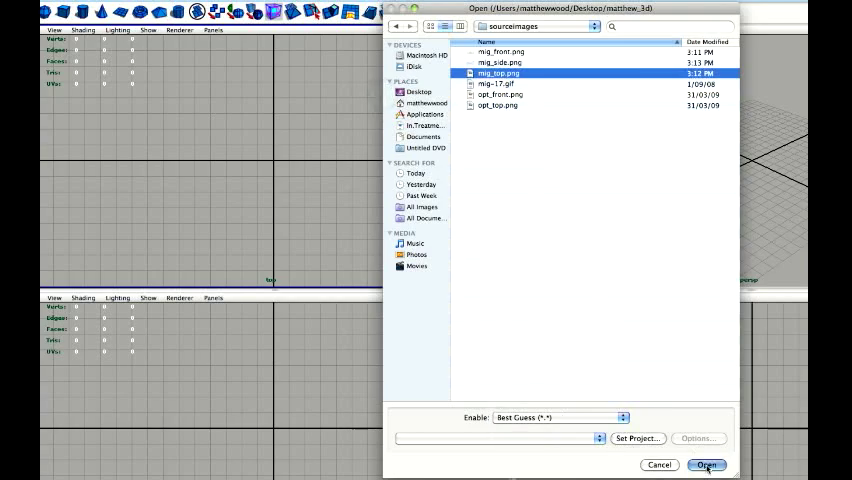
pyautogui.click(706, 464)
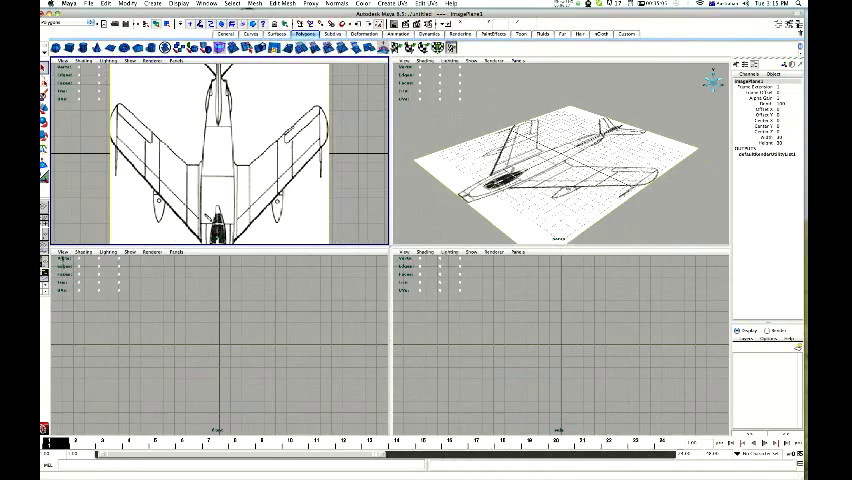
# - Import the front MiG drawing from sourceimages as the front view's image plane
pyautogui.click(62, 256)
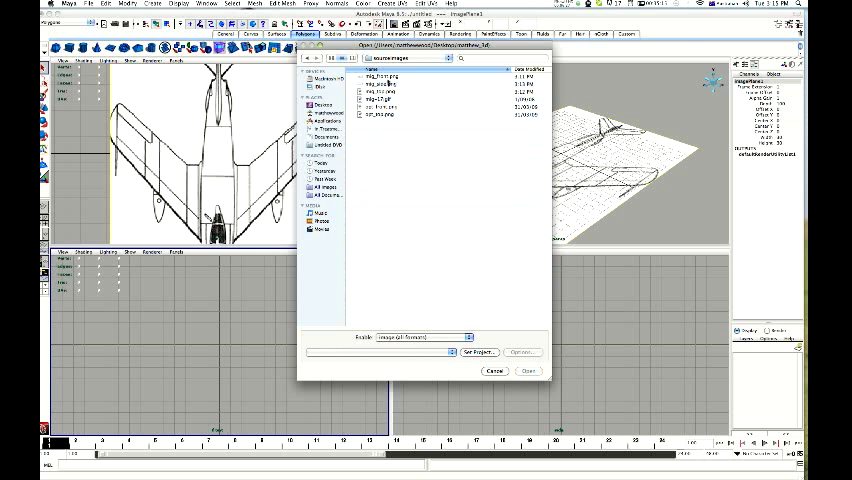
pyautogui.click(528, 372)
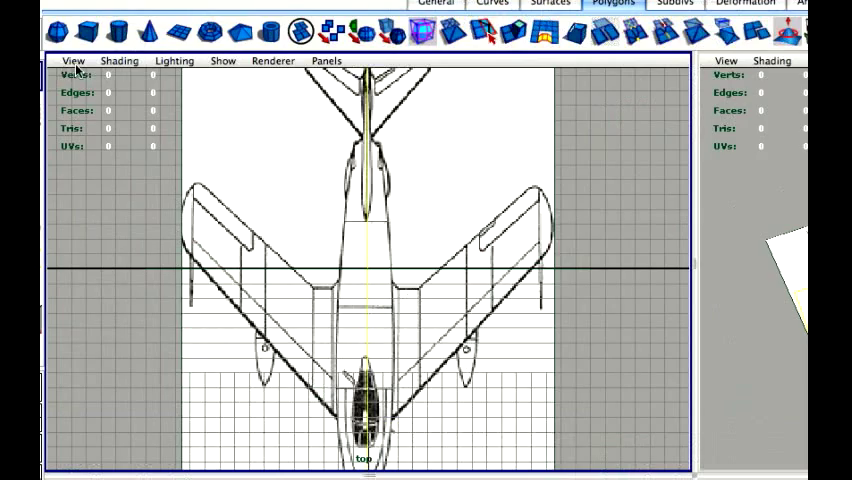
# - Set imagePlane1's attributes to width 23.2 and height 27.7
pyautogui.click(72, 60)
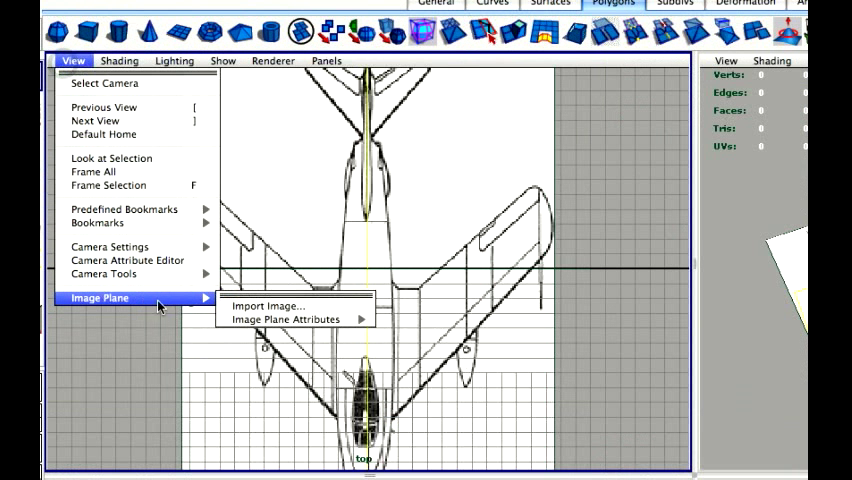
pyautogui.moveTo(290, 320)
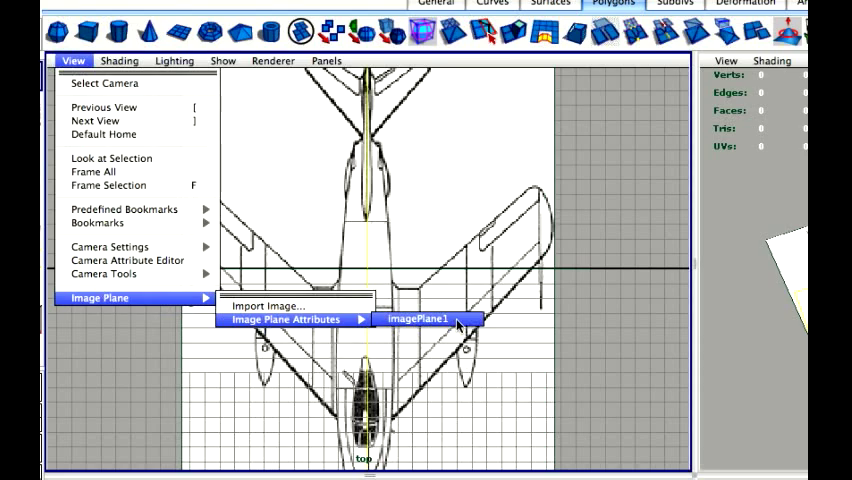
pyautogui.click(420, 318)
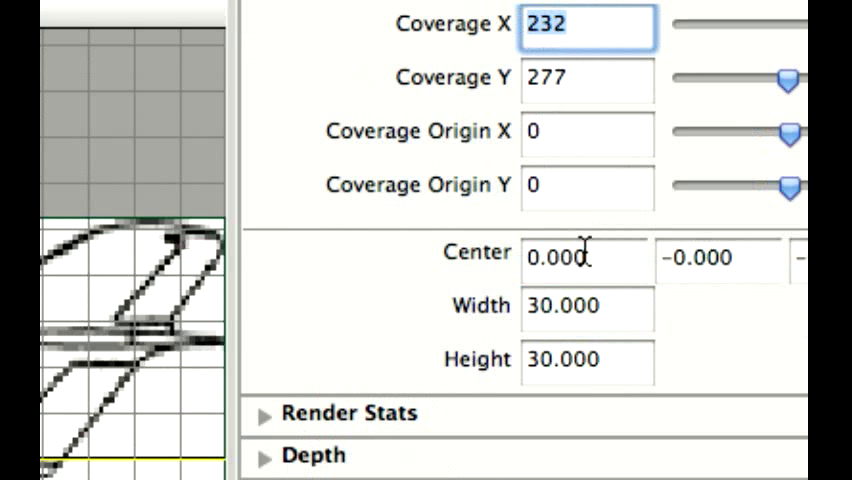
pyautogui.click(588, 308)
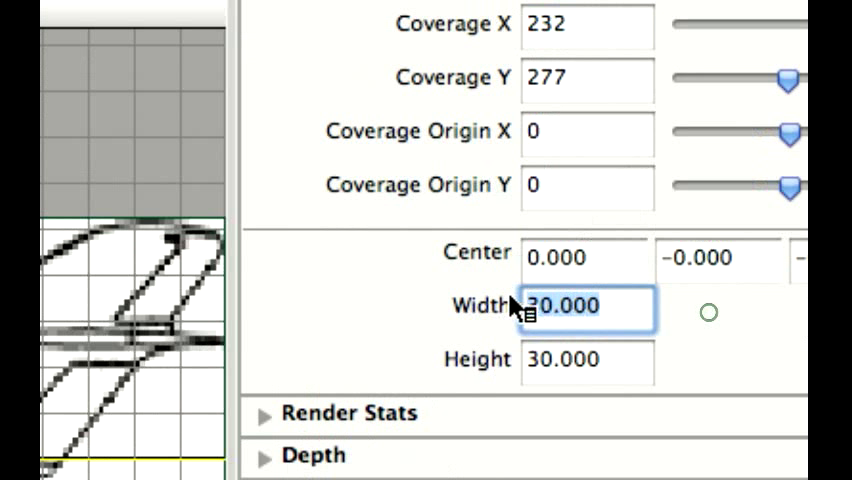
pyautogui.write('23.')
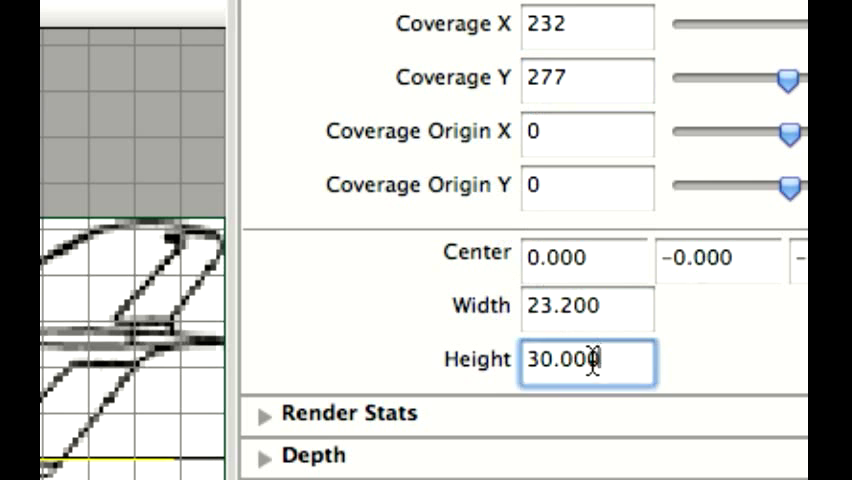
pyautogui.write('27.')
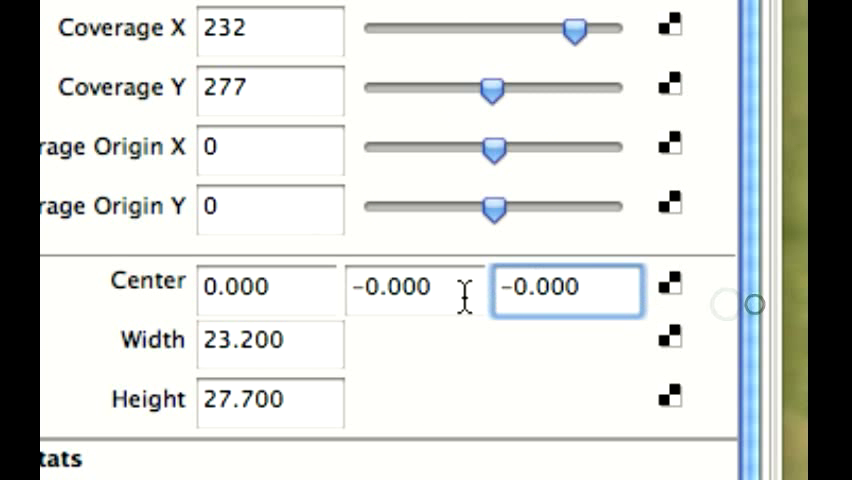
# - Give the top image plane a vertical centre offset of 15 units
pyautogui.click(408, 288)
pyautogui.write('-')
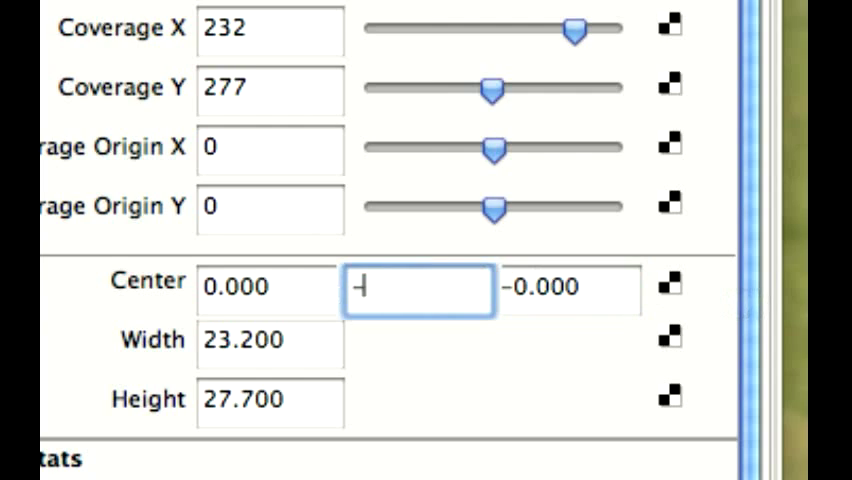
pyautogui.write('15.300')
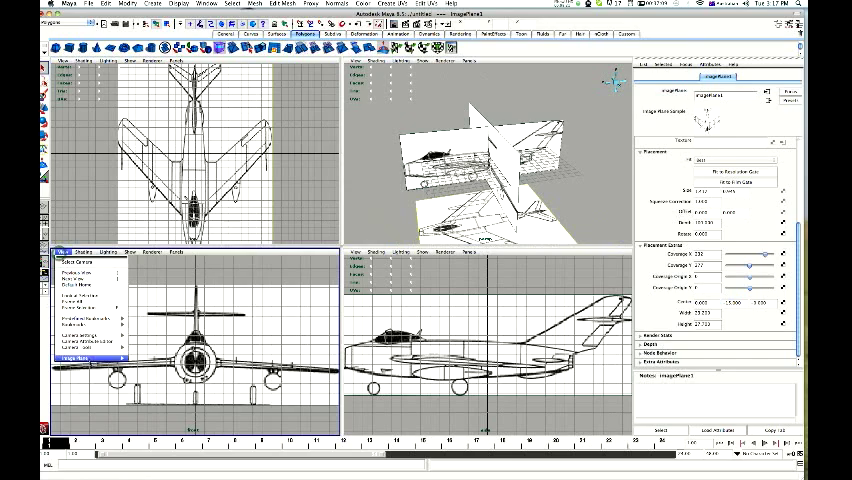
# - Size the front image plane 23.2 by 9.7 and set its Center Z to -15
pyautogui.click(96, 356)
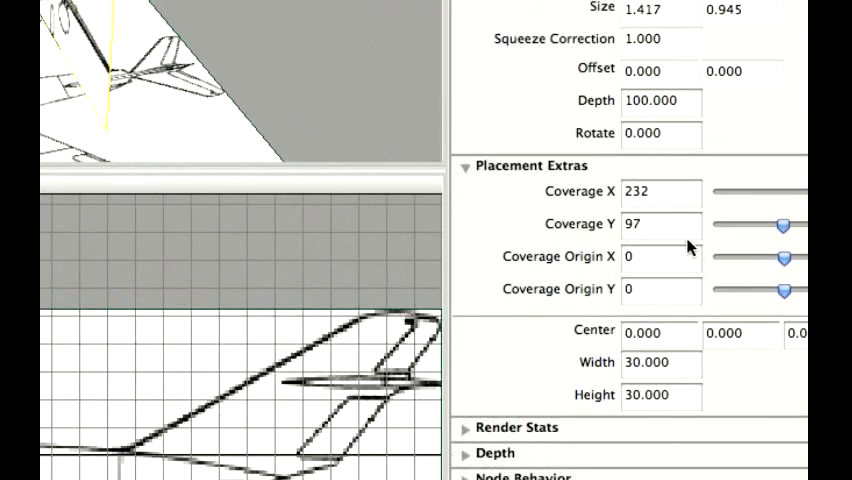
pyautogui.moveTo(680, 390)
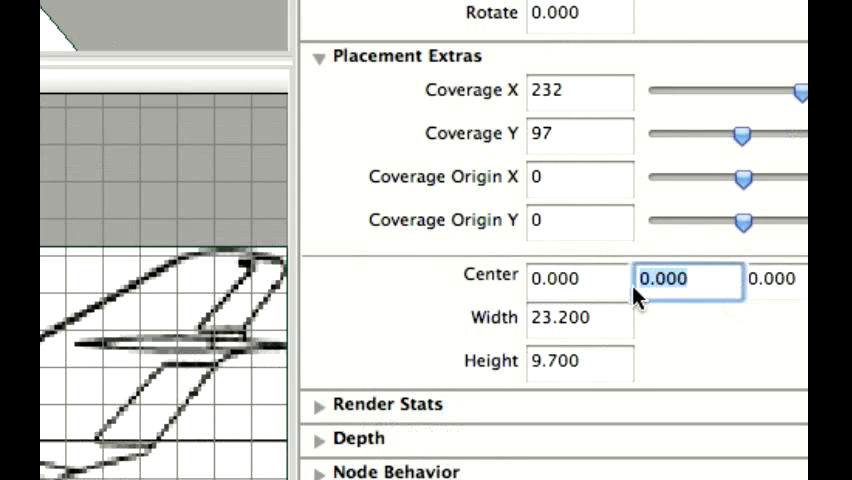
pyautogui.click(770, 278)
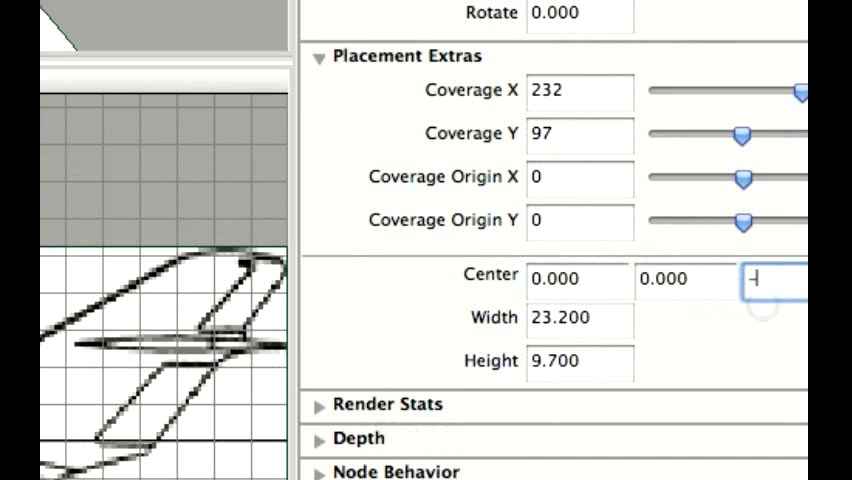
pyautogui.write('-15.000')
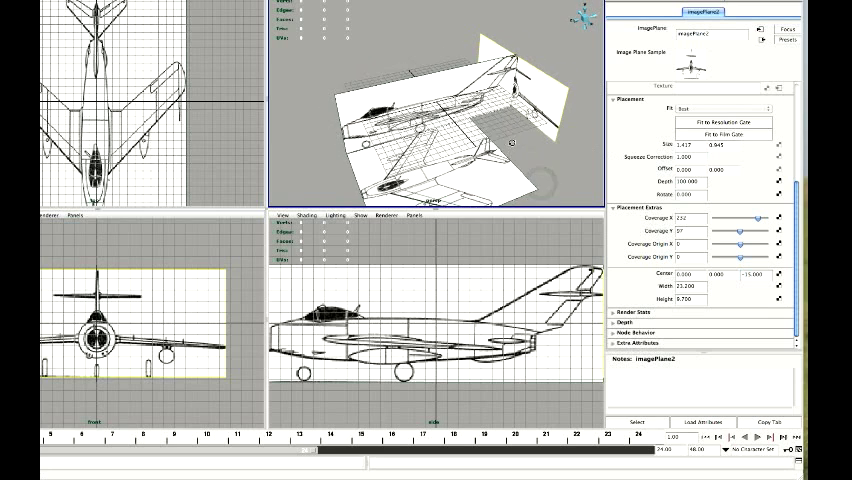
# - Set the side image plane to Width 27.1, Height 9.5 and Center X -20
pyautogui.click(288, 216)
pyautogui.write('2')
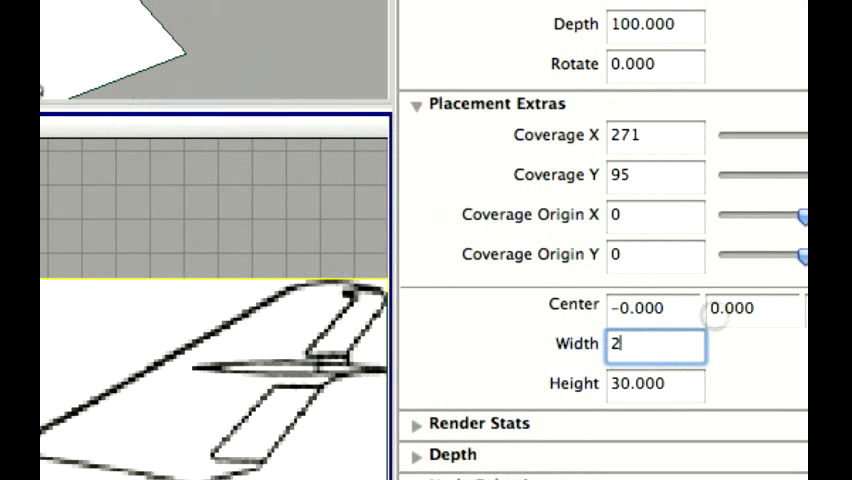
pyautogui.write('7.100')
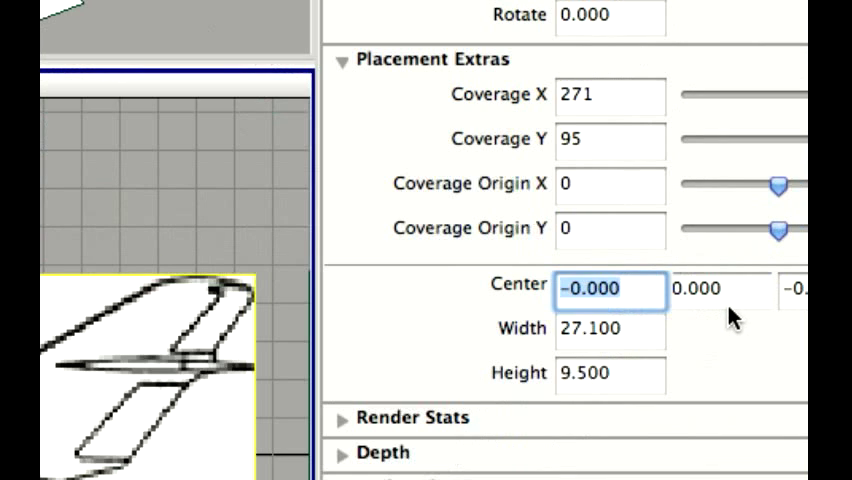
pyautogui.write('-20.000')
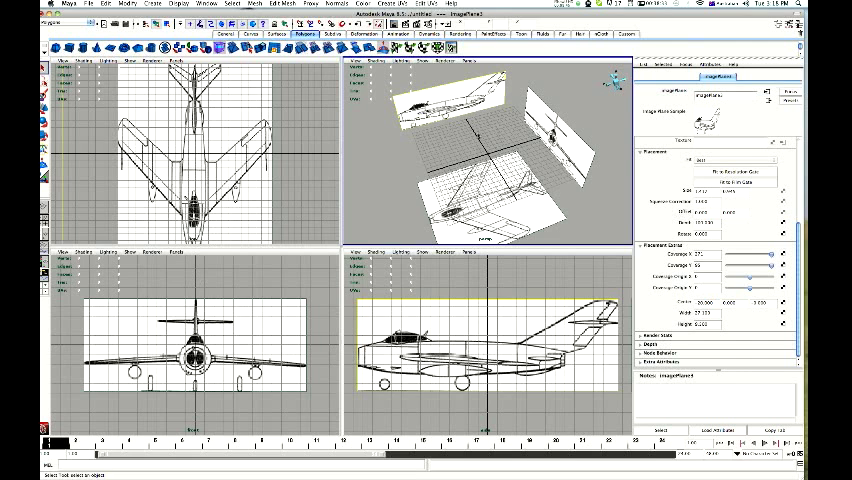
# - Uncheck Cameras in the perspective panel's Show menu so only the grid remains
pyautogui.click(490, 122)
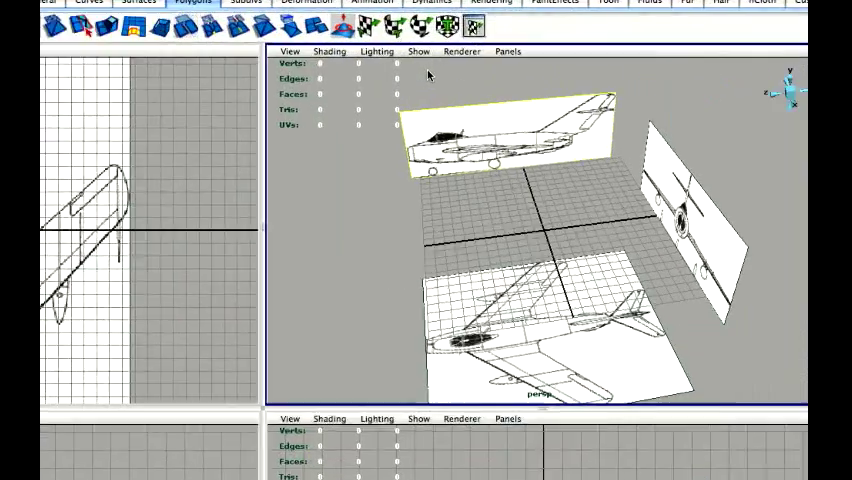
pyautogui.click(418, 52)
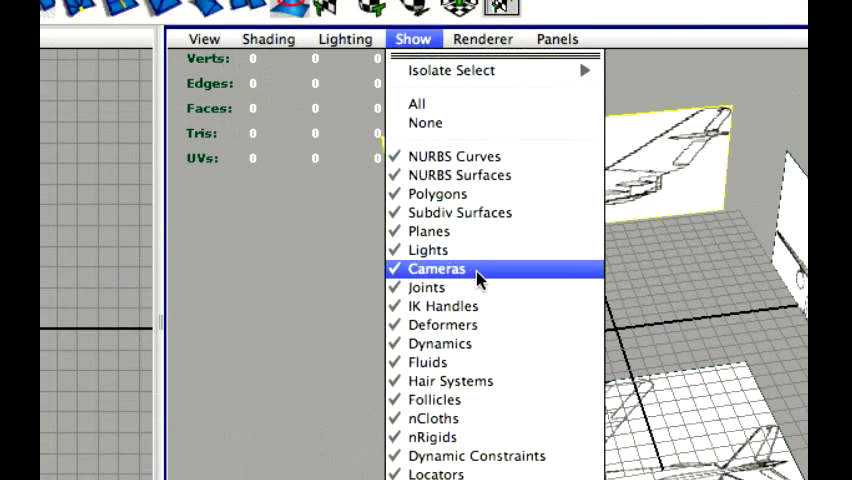
pyautogui.click(436, 268)
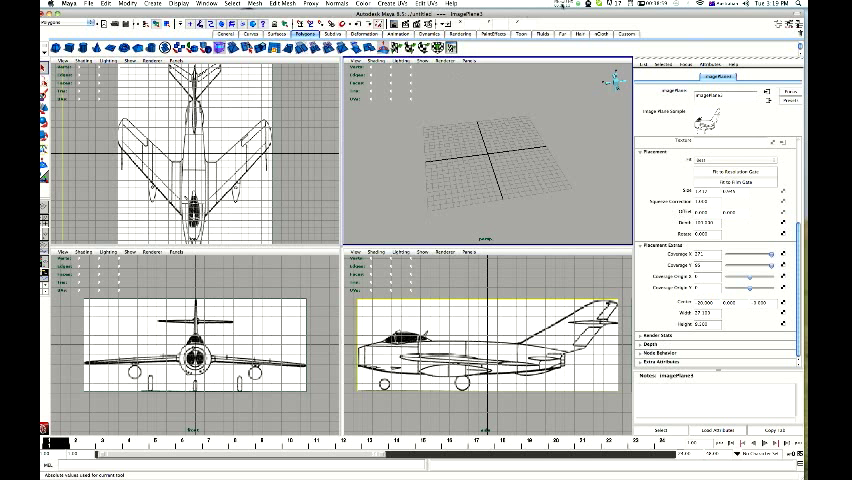
pyautogui.click(560, 4)
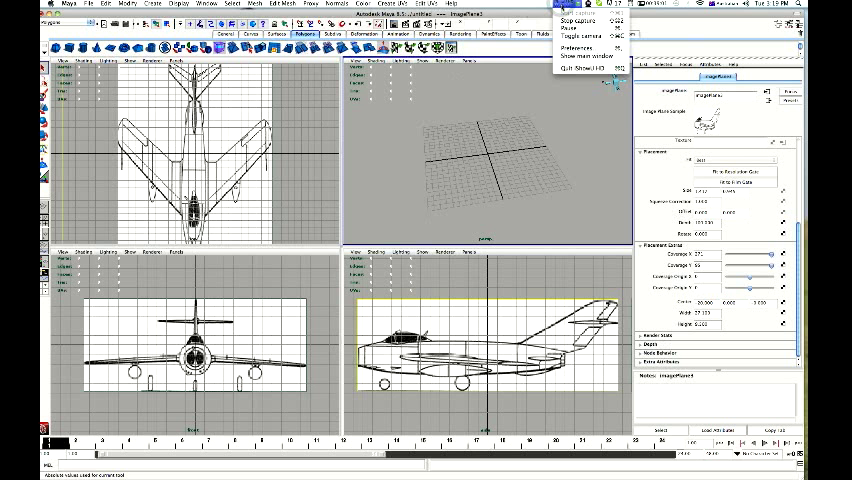